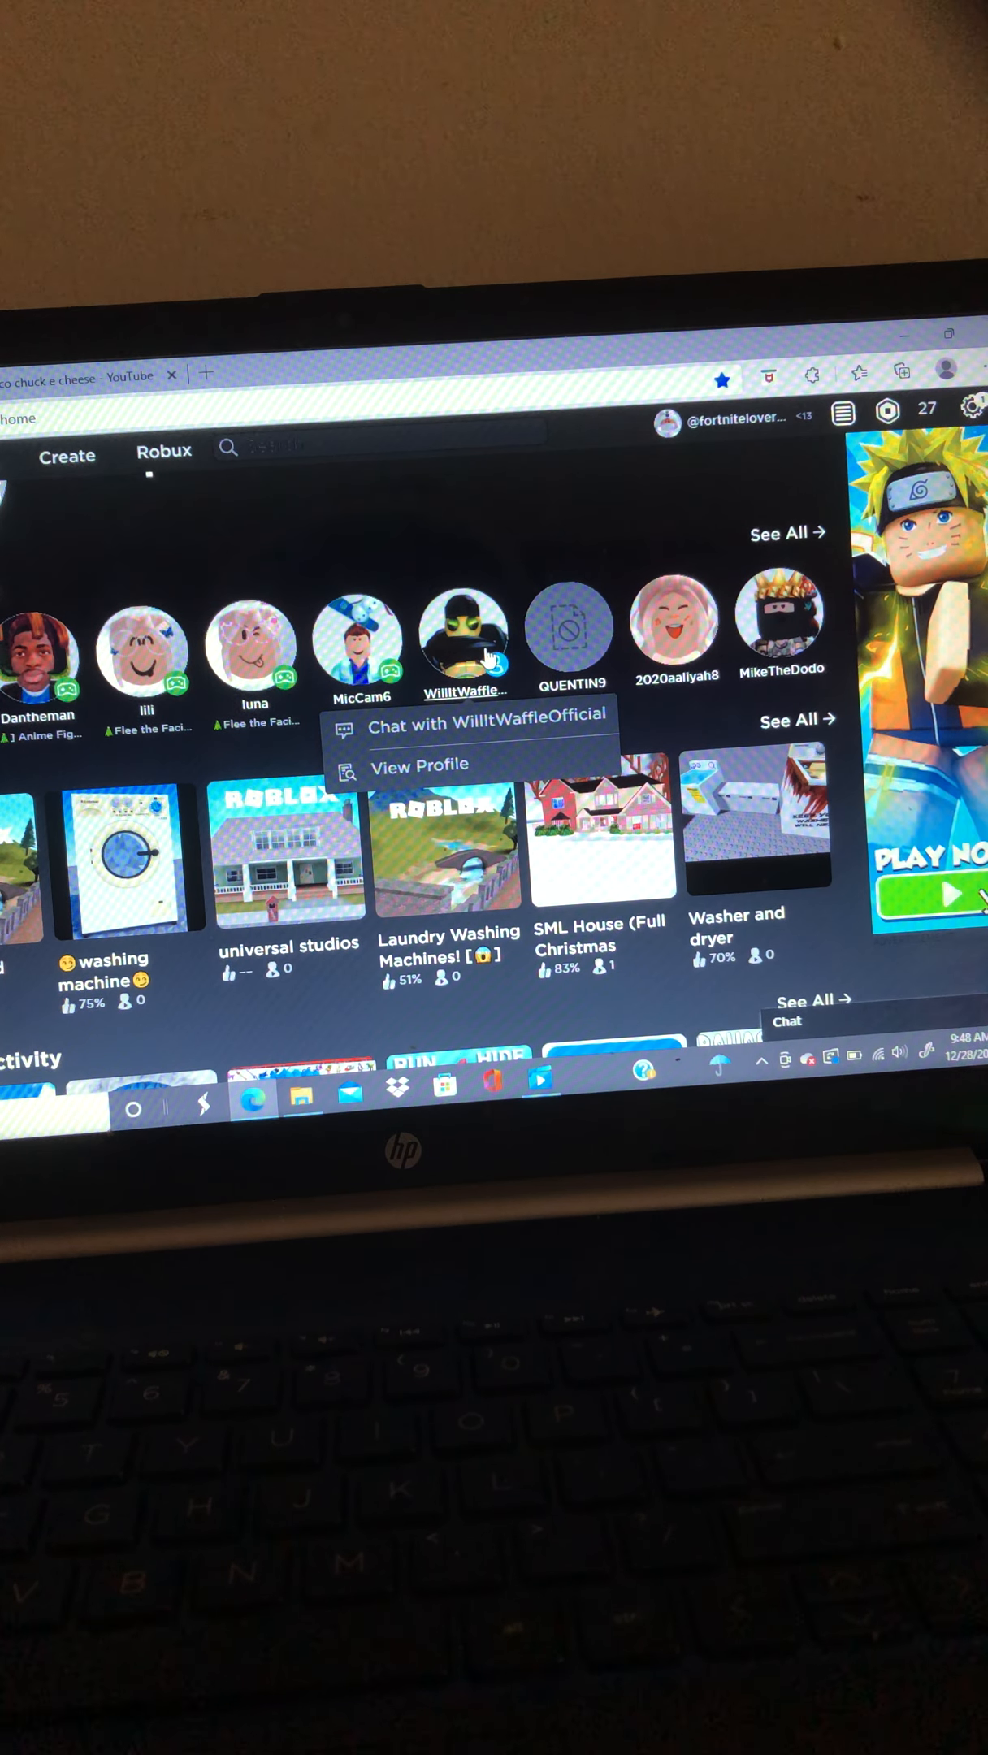
# Step: Scroll down the Roblox home page past the friends list and recommended game rows
pyautogui.scroll(-3)
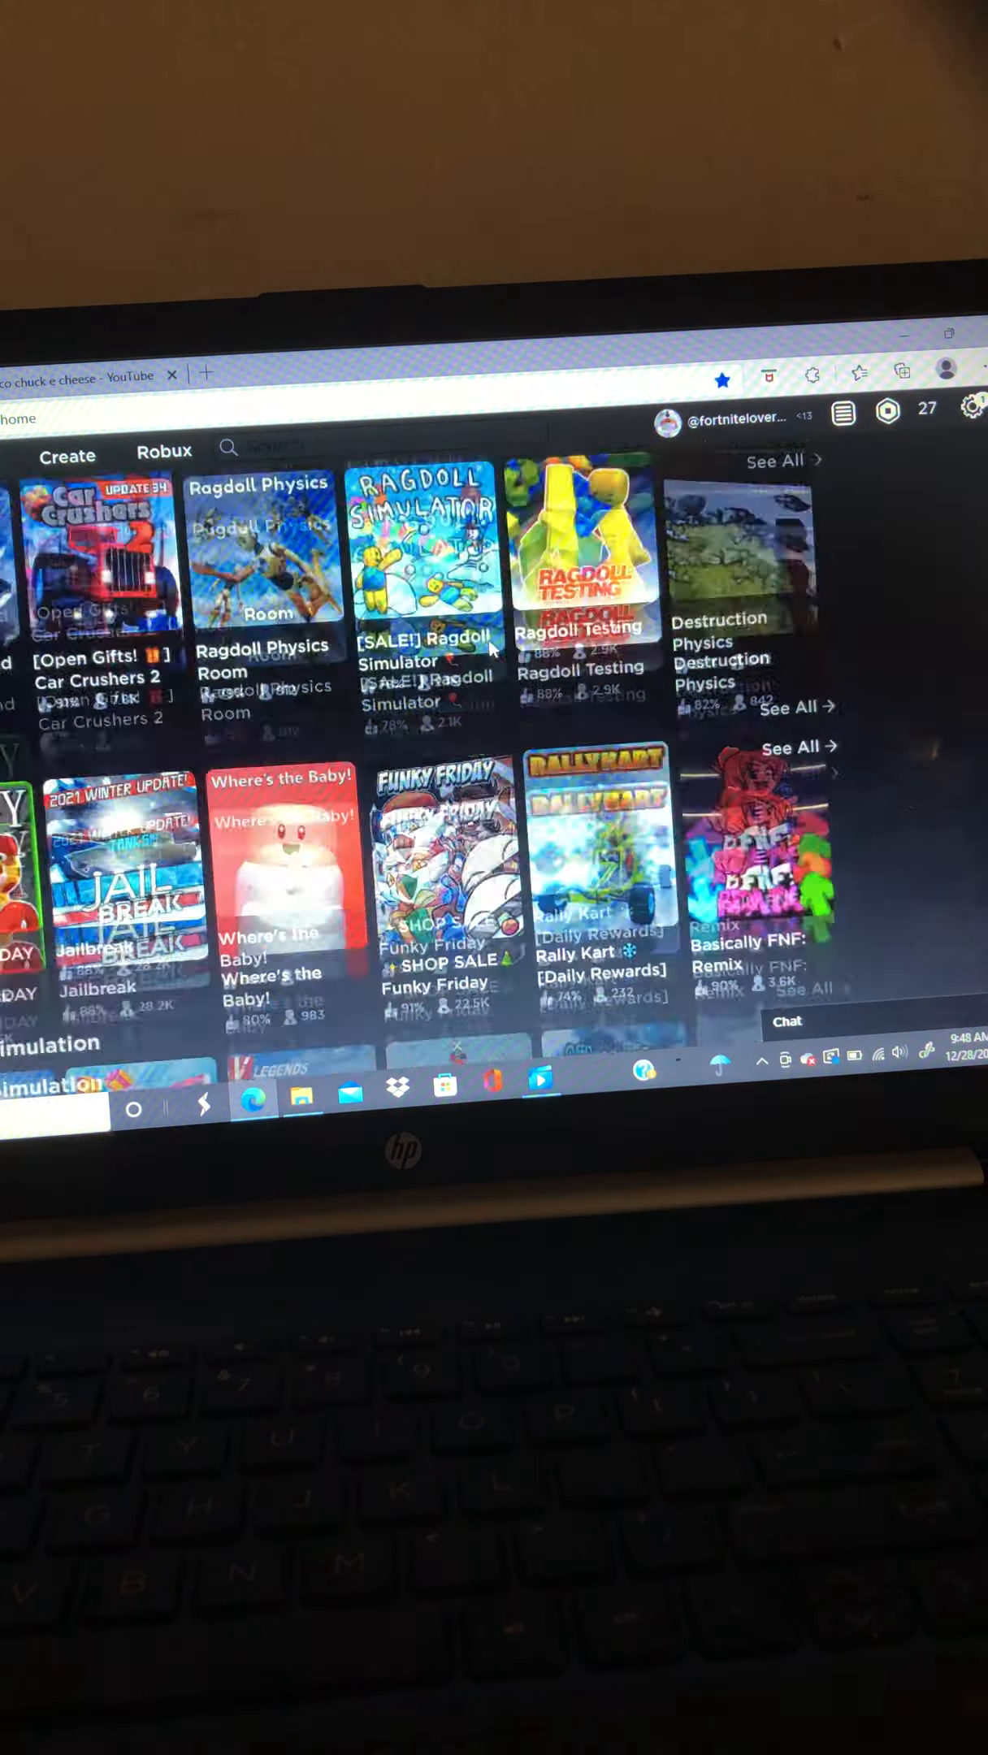
pyautogui.scroll(-3)
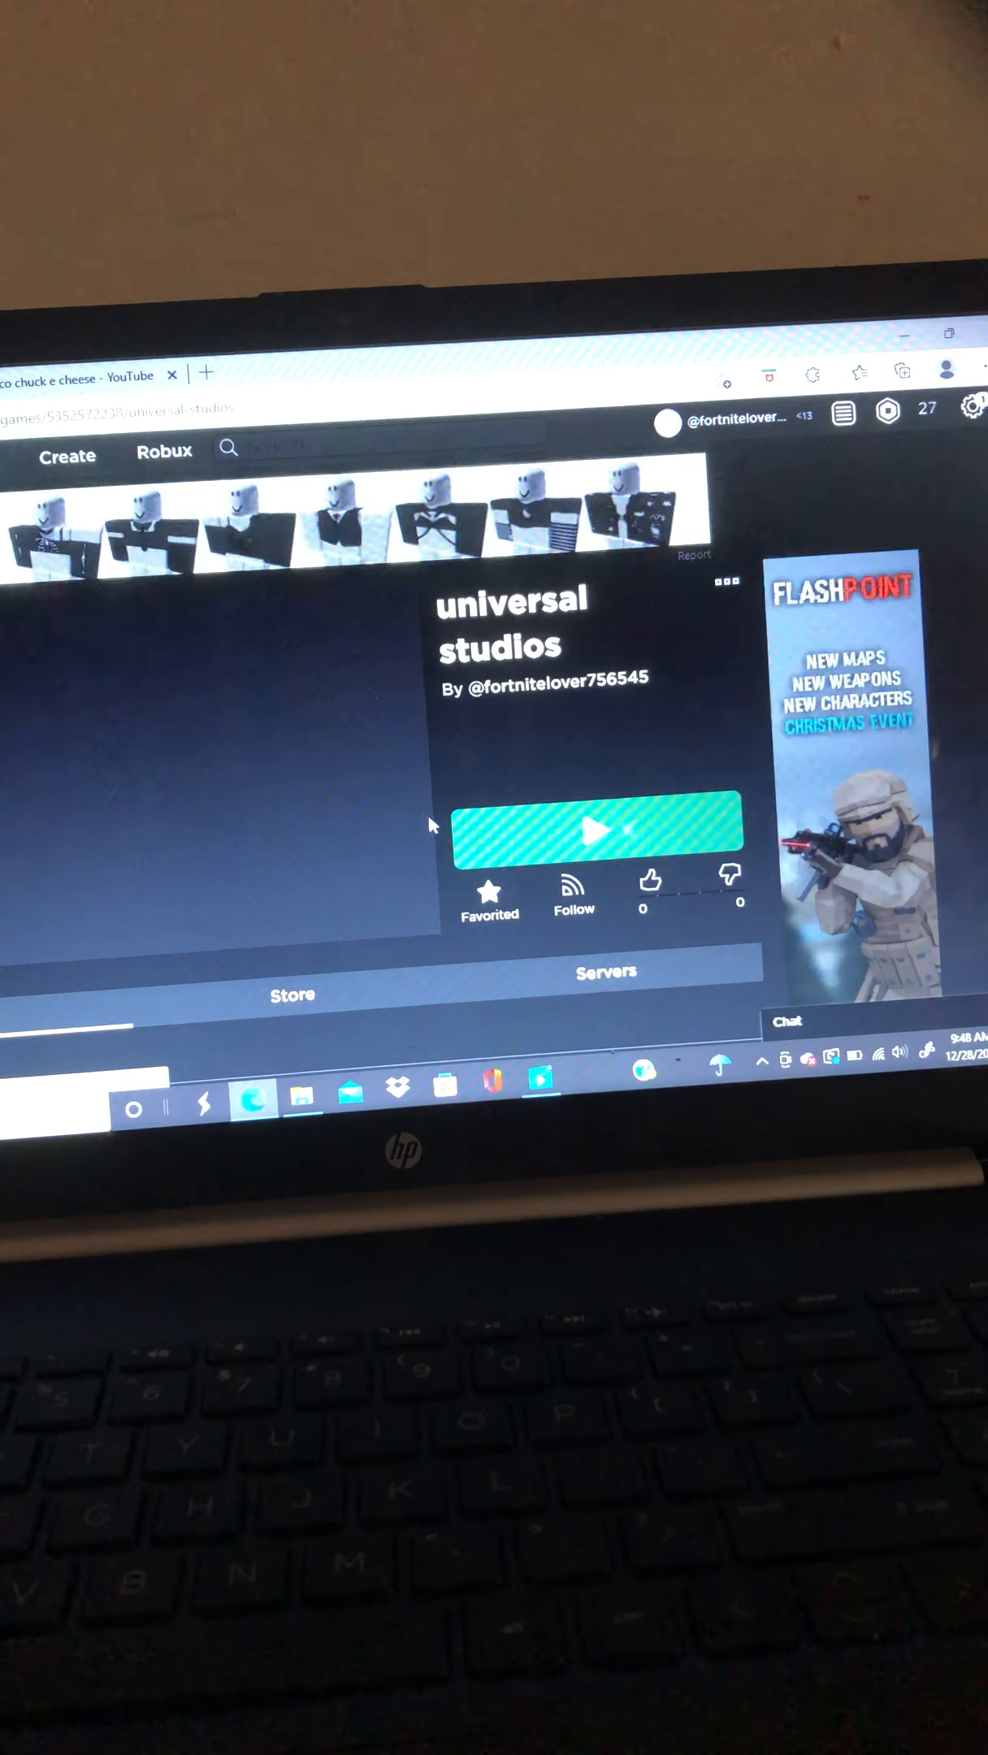
# Step: Start the universal studios game with its green Play button, launching Roblox Player
pyautogui.click(596, 830)
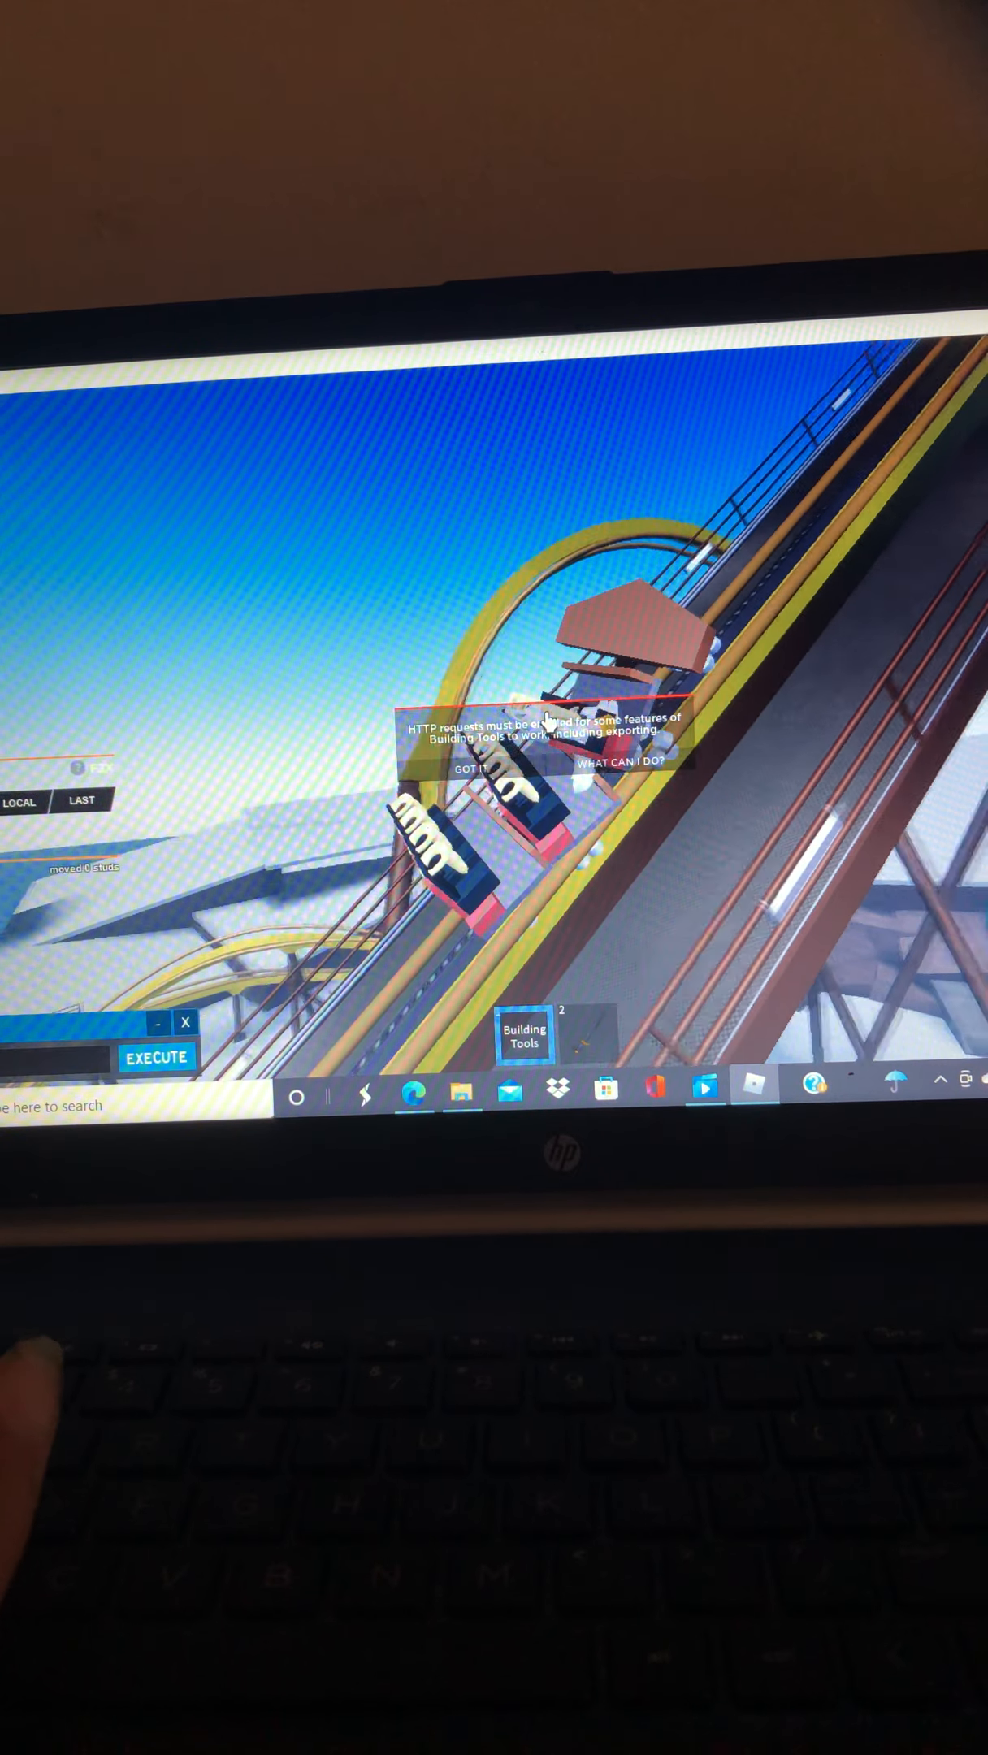
# Step: Dismiss the Building Tools HTTP requests notice with 'Got it' while riding the coaster
pyautogui.click(475, 770)
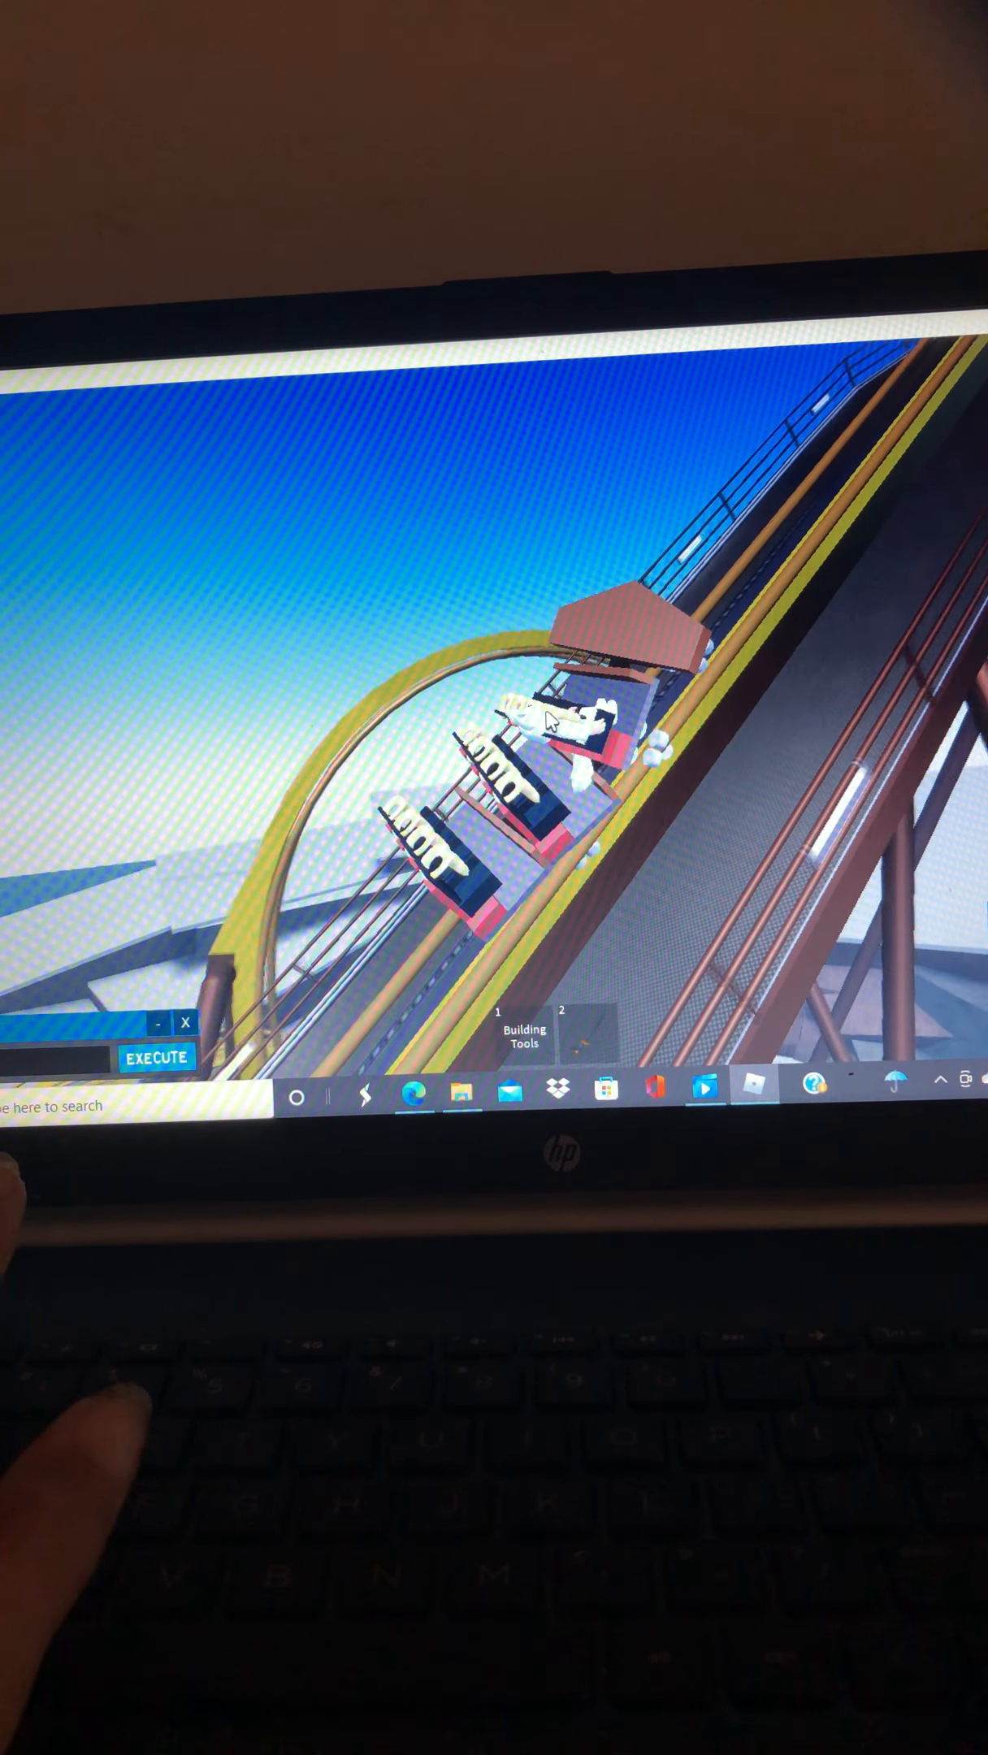